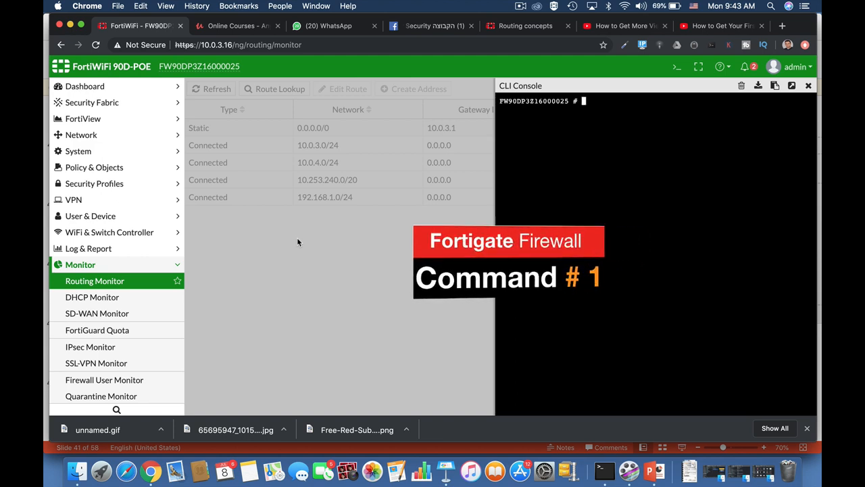
Run 'get router info routing-table database' and 'get router info routing-table all' in the CLI console.
type("get router info")
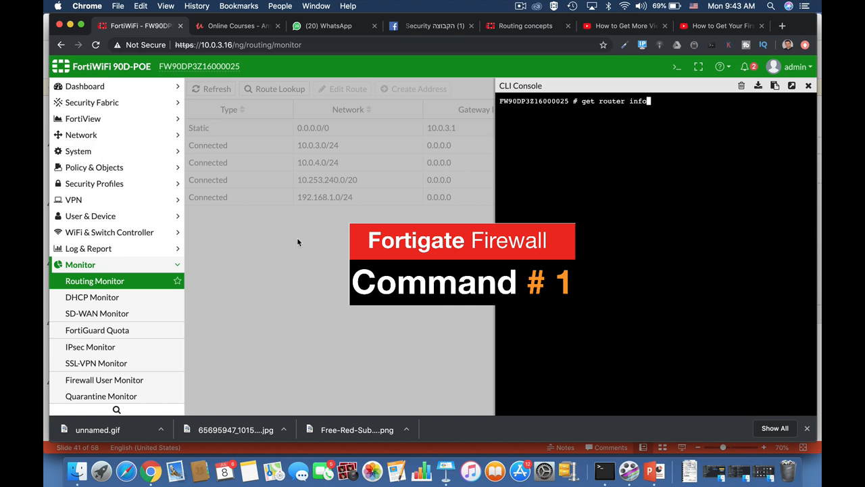
type("routing-table")
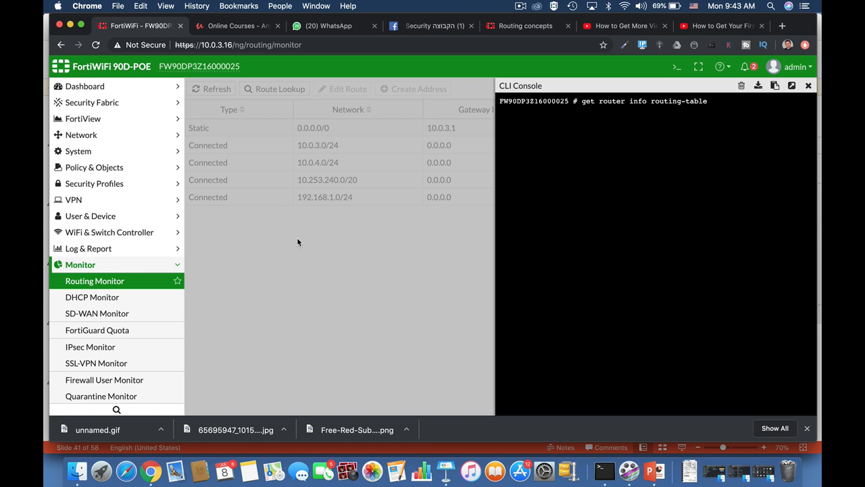
type("database")
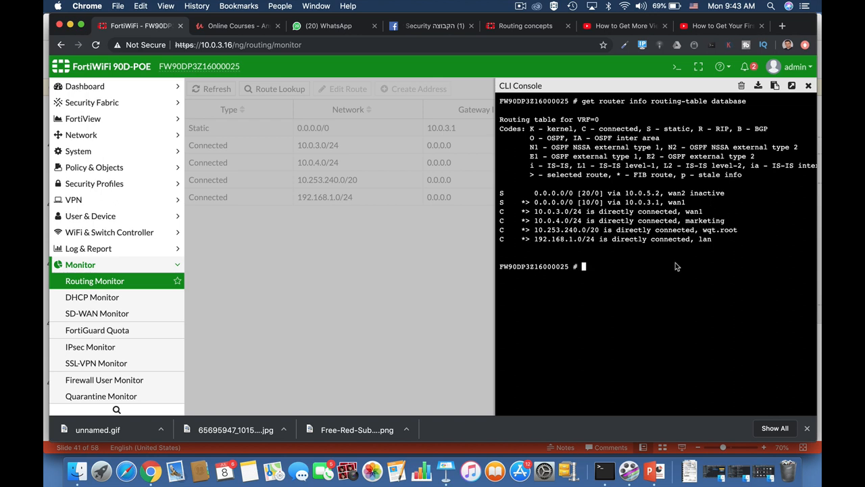
type("get router info routing-table data")
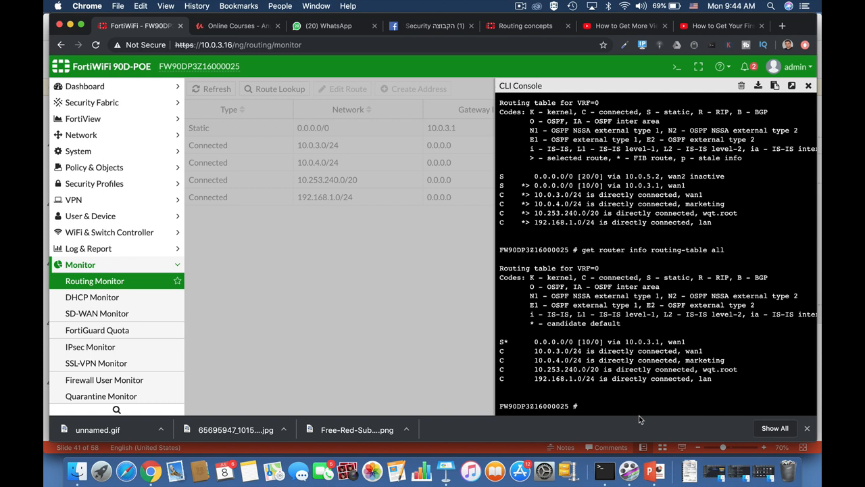
Show 'get router info routing-table details 0.0.0.0' output, then clear the console.
type("get")
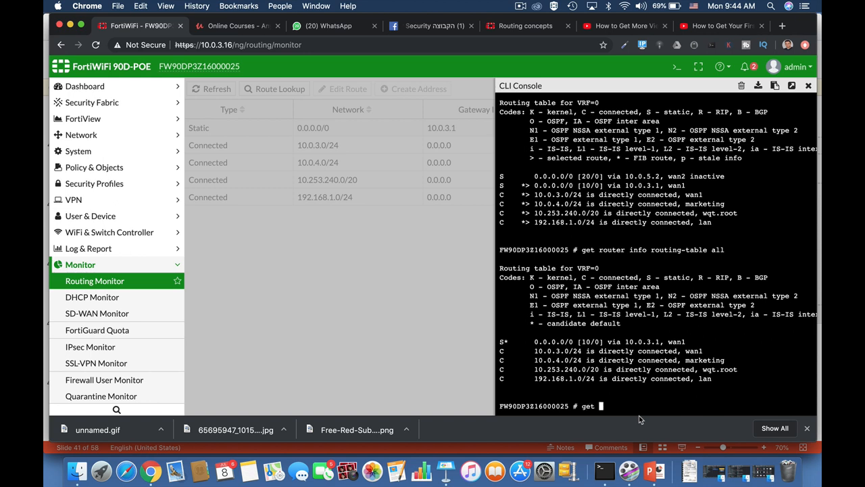
type("router info routing-table")
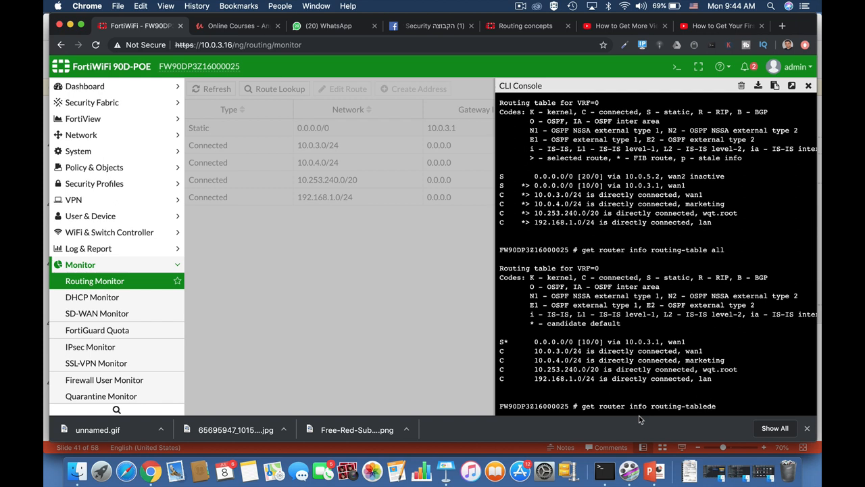
type("details")
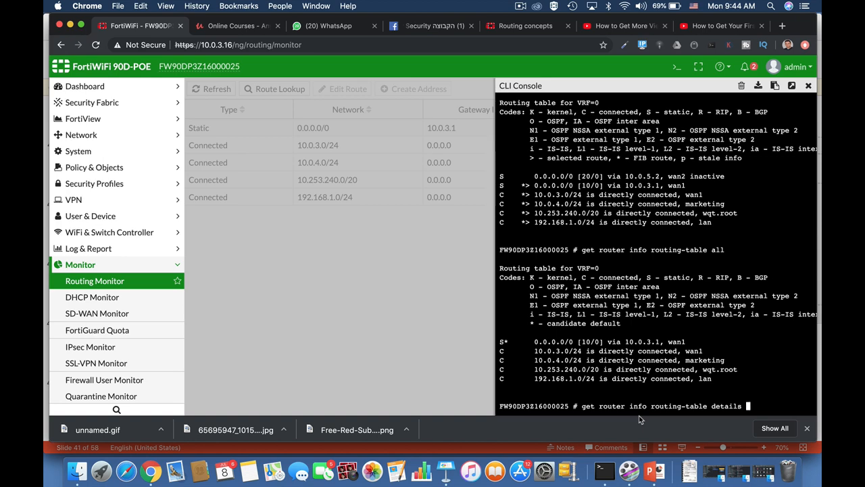
type("0.0.0.0")
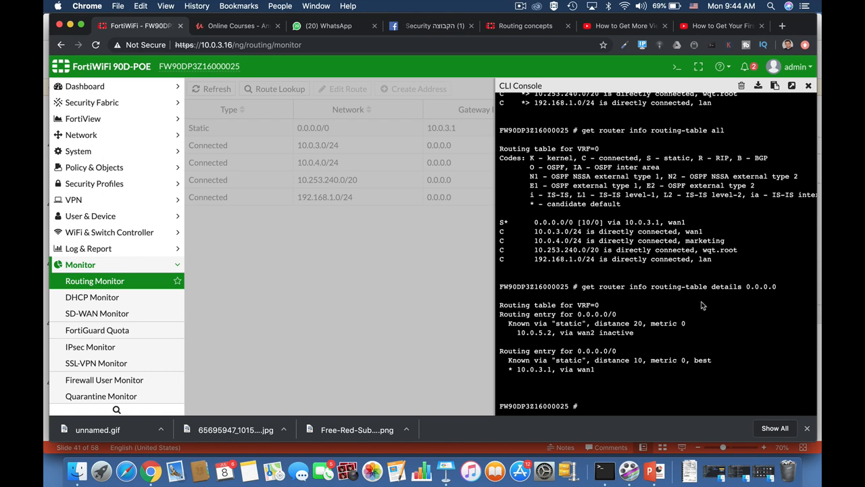
mouse_move(734, 328)
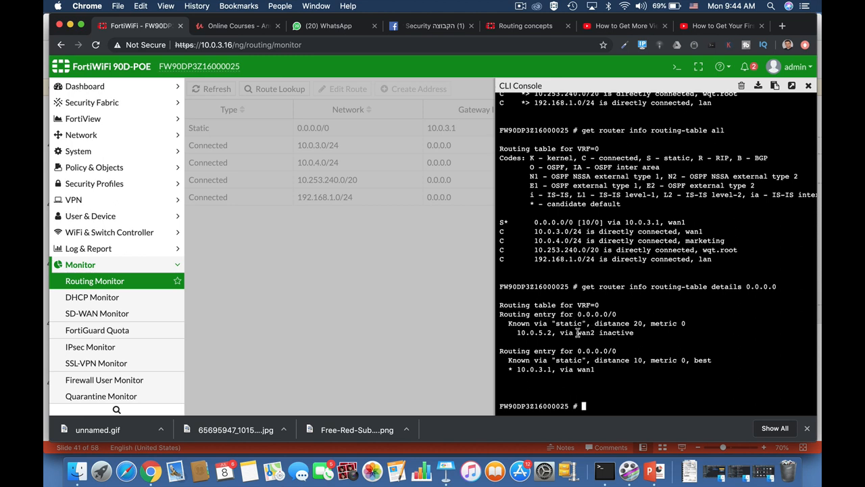
double_click(582, 333)
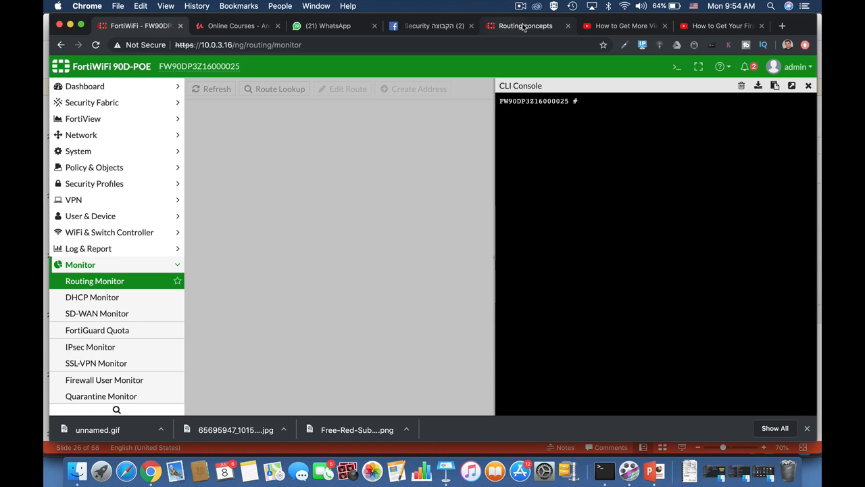
In Network > Static Routes, change the wan2 default route's administrative distance from 20 to 10.
left_click(609, 100)
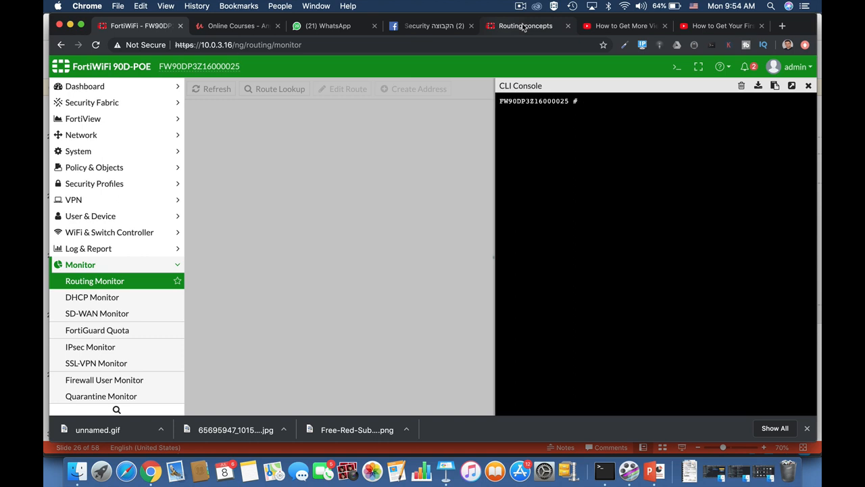
left_click(581, 101)
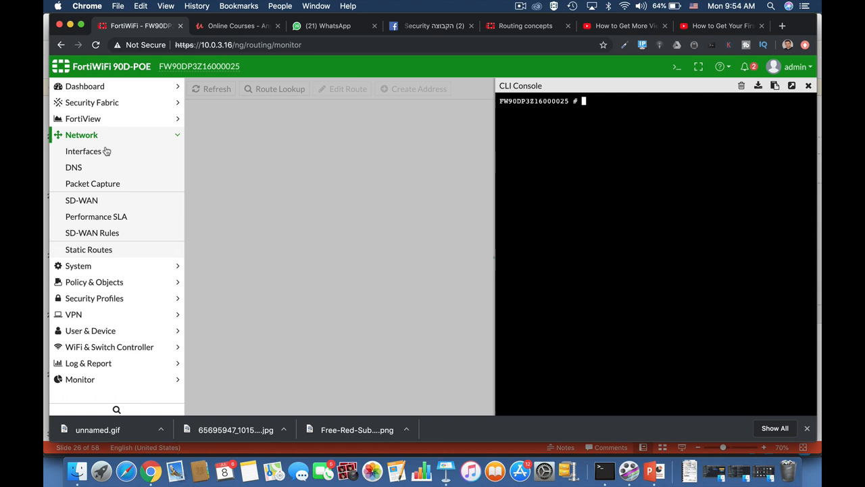
left_click(88, 250)
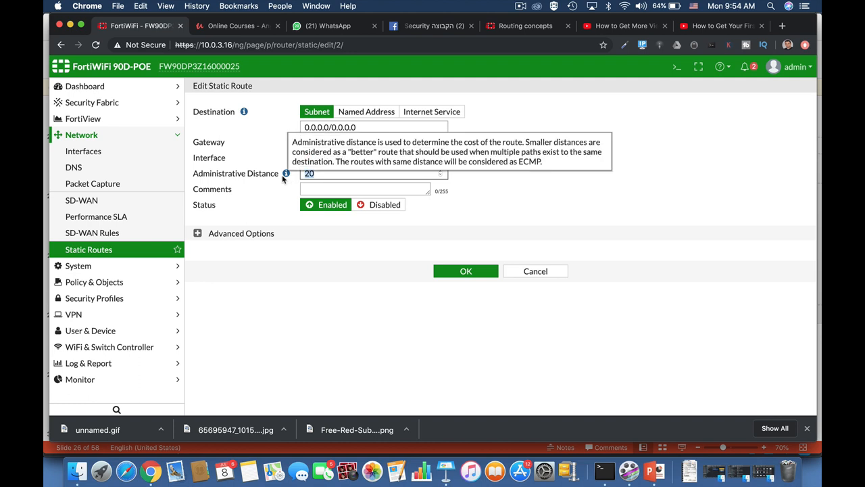
left_click(465, 271)
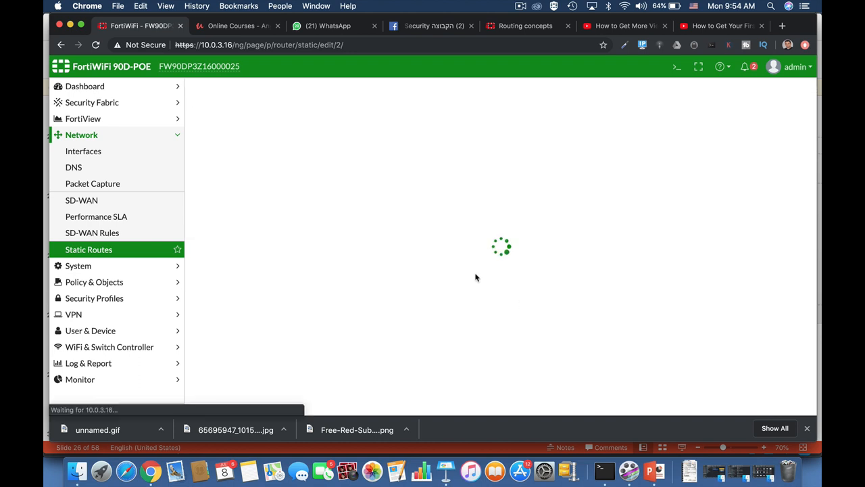
mouse_move(321, 240)
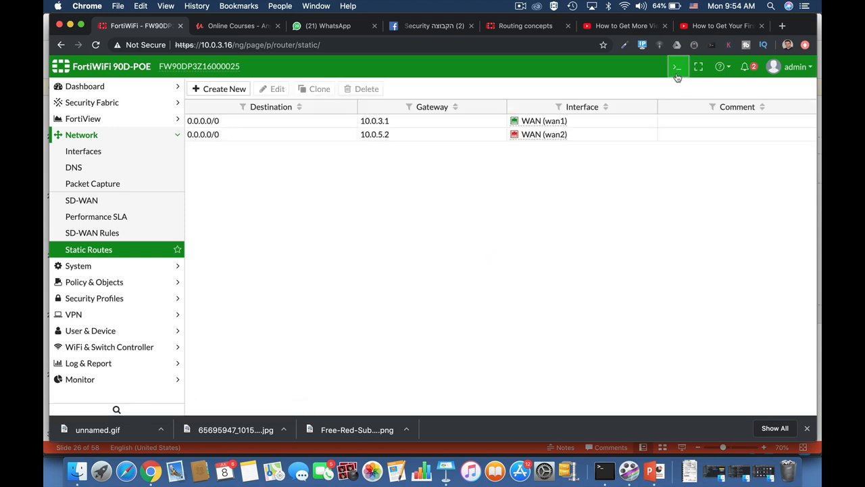
Reopen the CLI console and list the routing-table database showing both default routes.
left_click(676, 66)
type("get router info routing-table")
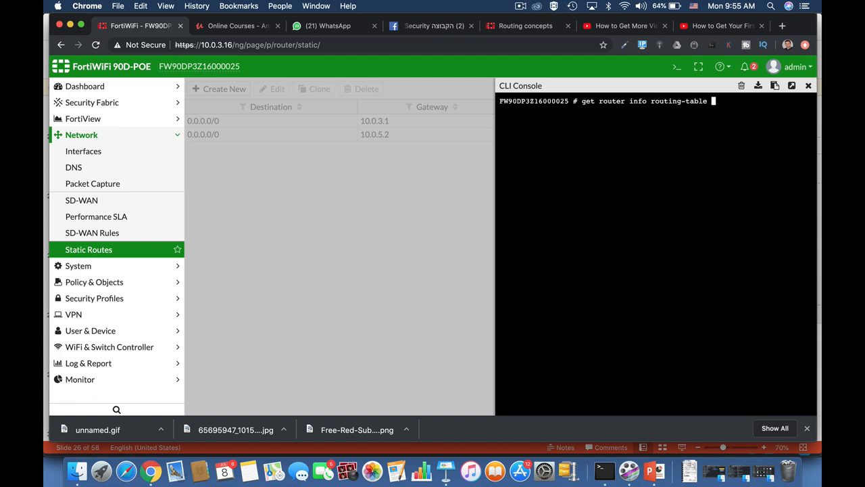
type("database")
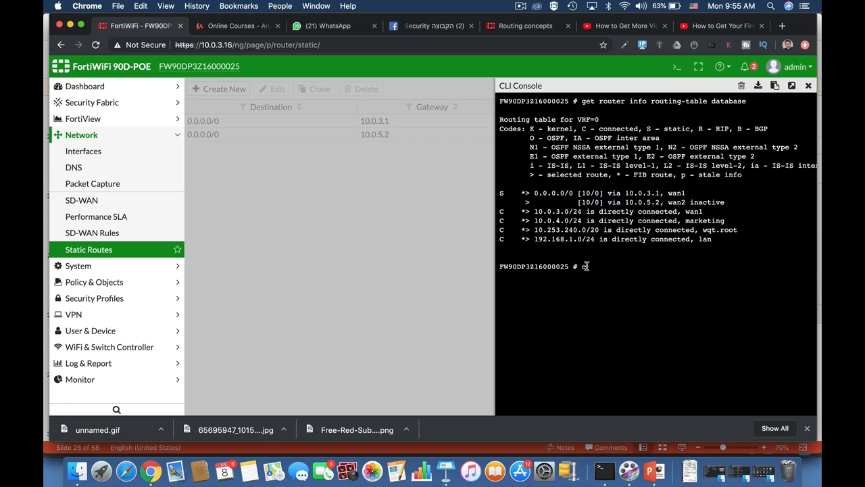
type("config")
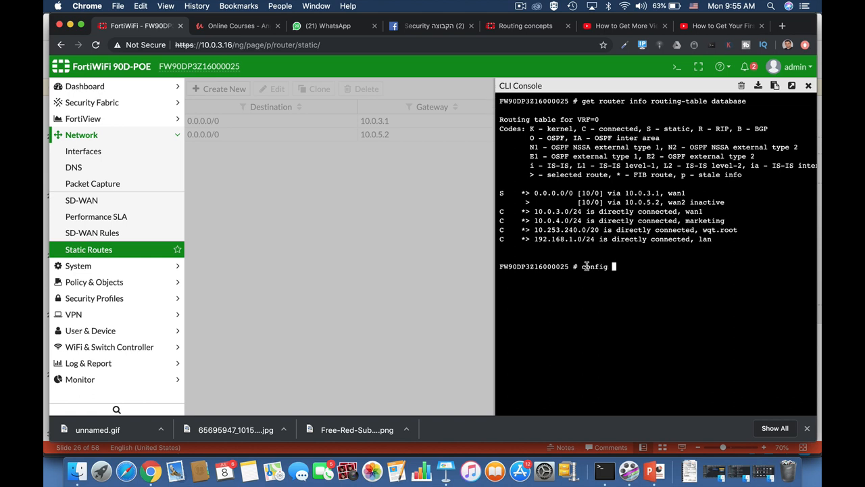
Under config system settings, set v4-ecmp-mode, trying the ip-based mode values, then clear the console.
type("system session-helper")
type("set")
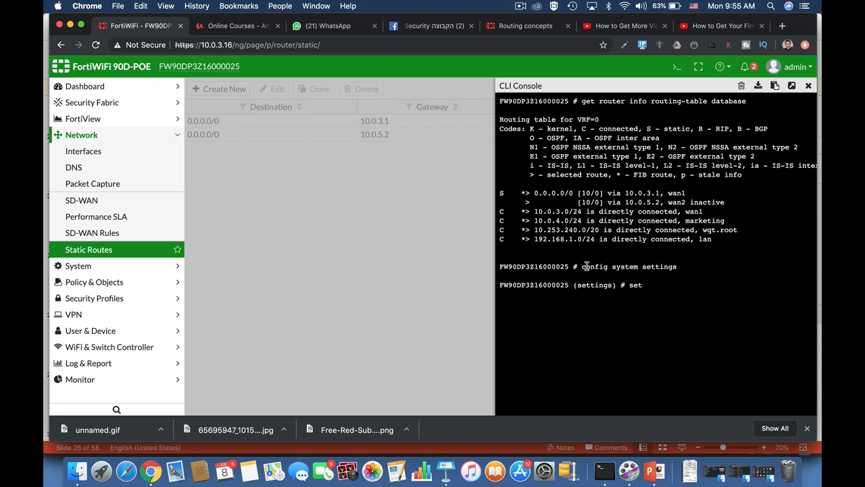
type("vpn-stats-log")
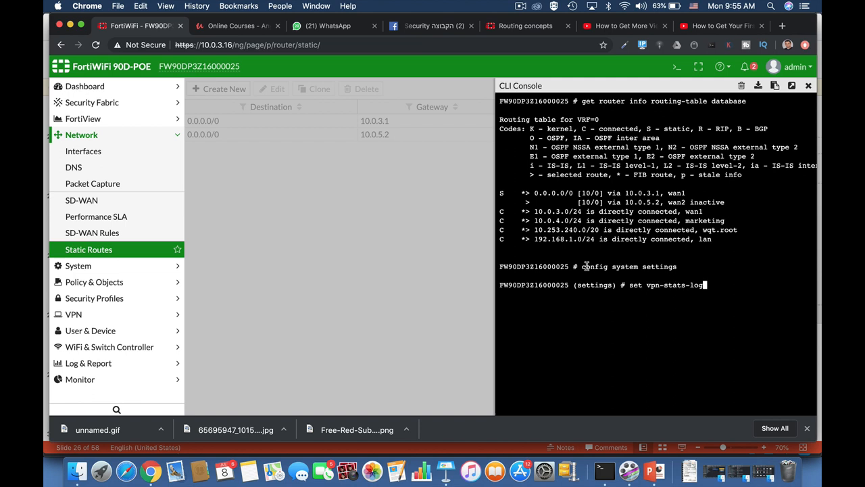
type("v4-ecmp-mode")
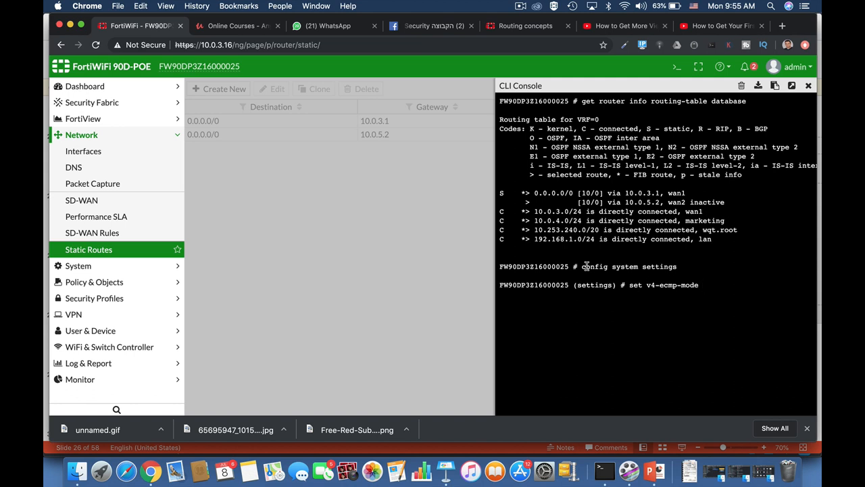
mouse_move(705, 285)
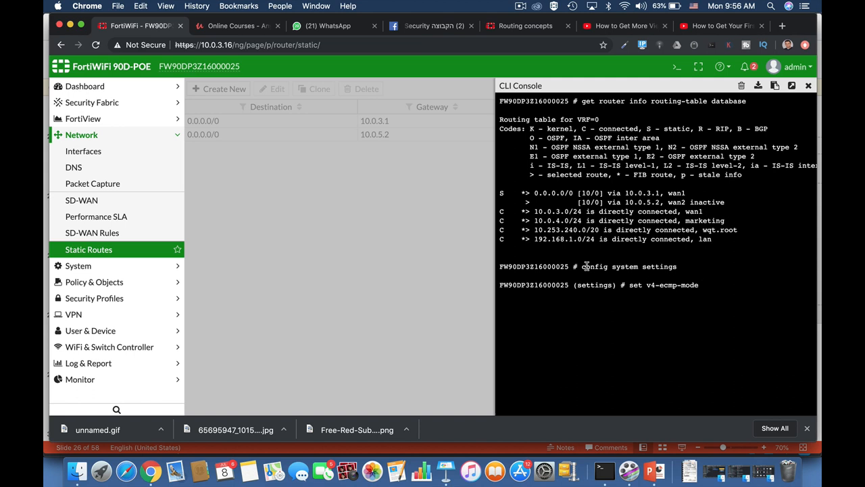
type("source-ip-based")
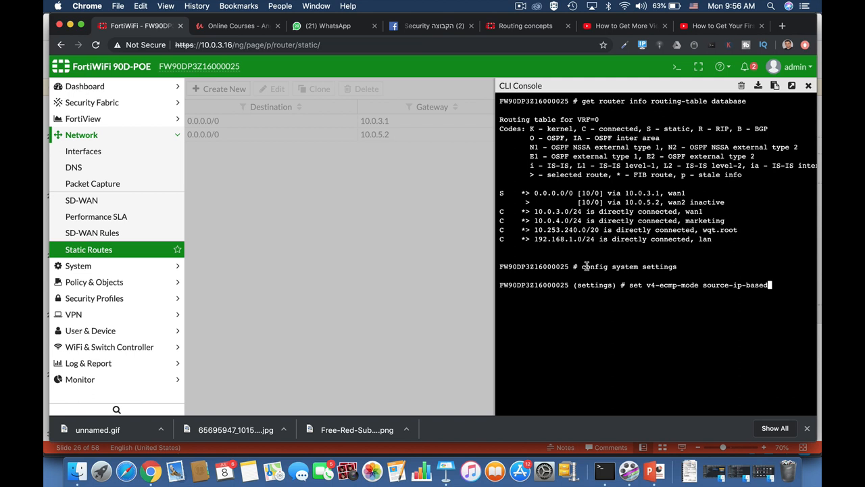
type("weightip-based")
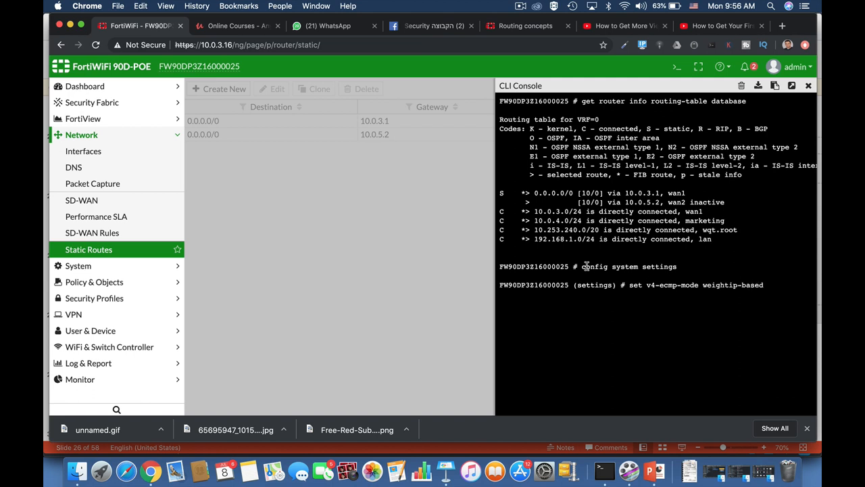
type("usageip-based")
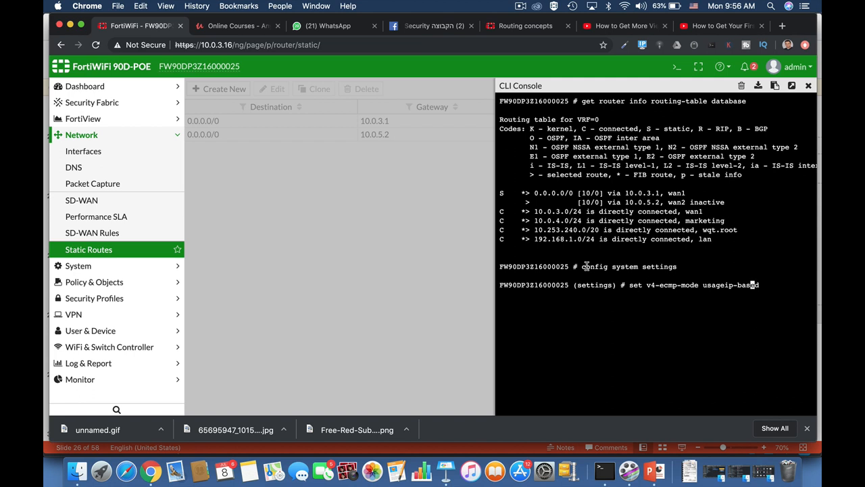
mouse_move(751, 284)
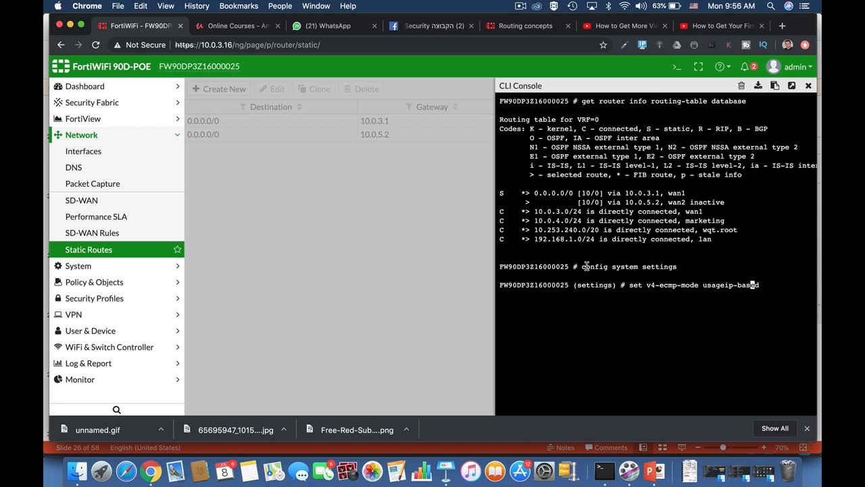
type("source-dest-ipip-based")
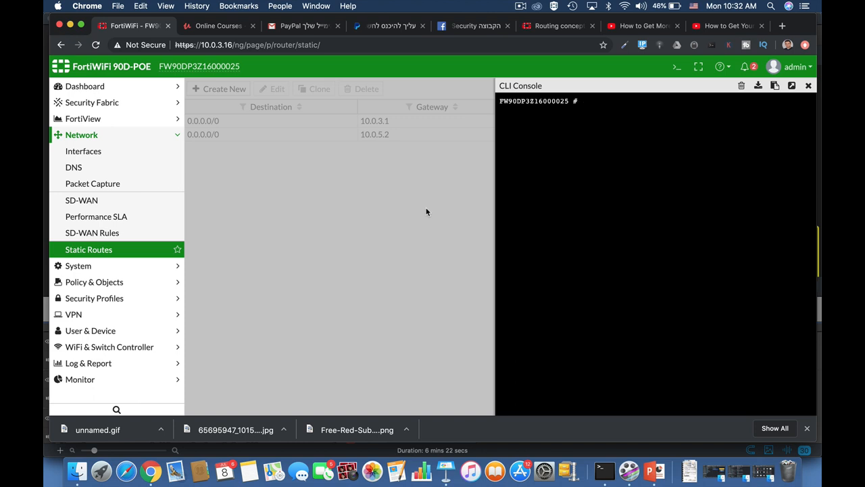
left_click(582, 101)
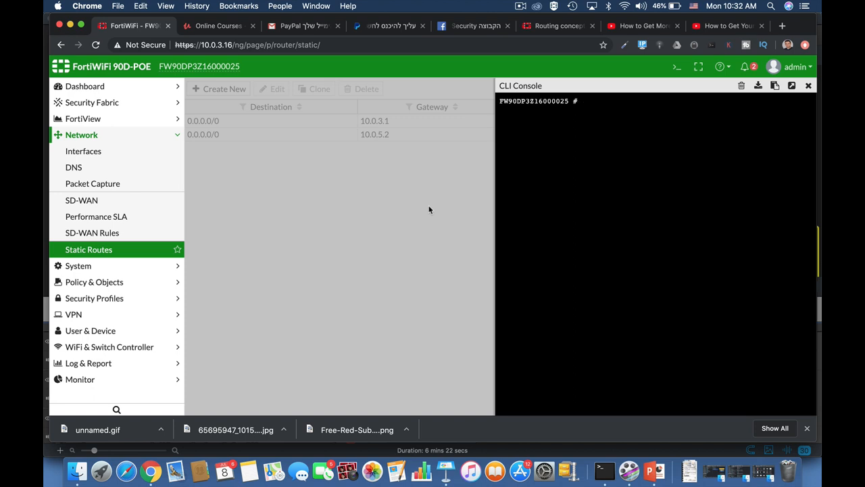
mouse_move(426, 212)
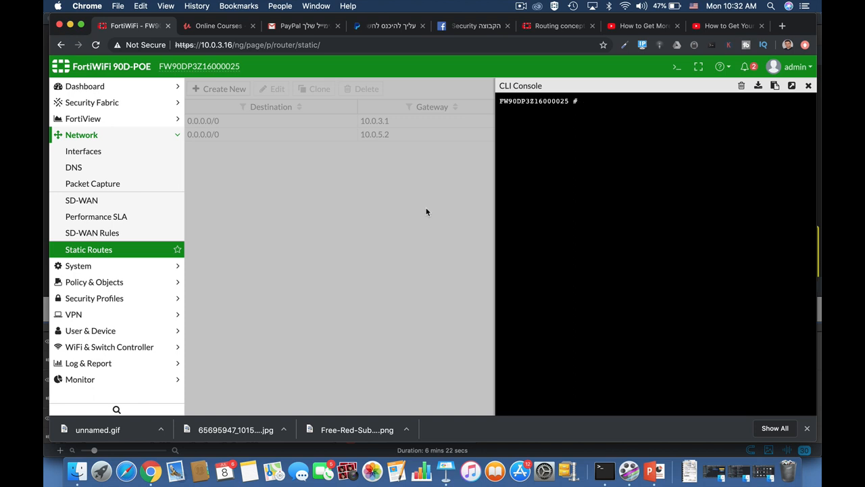
left_click(608, 101)
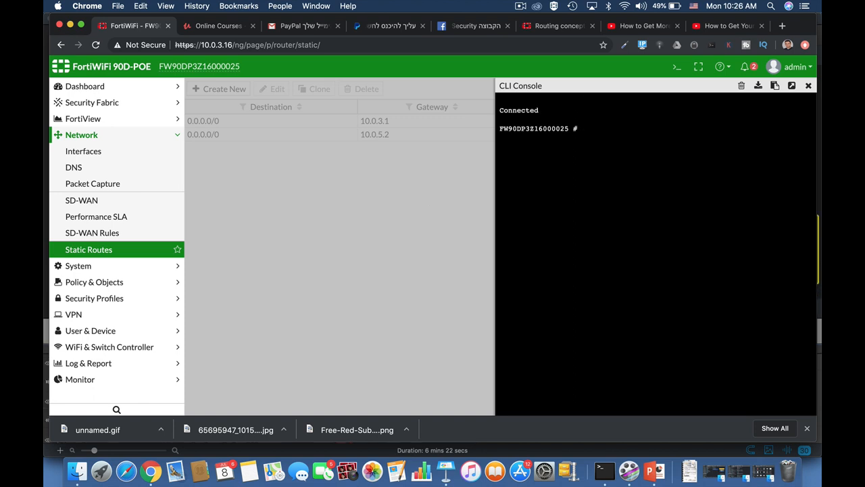
Create link-monitor 'probe' with source interface wan1 and server 8.8.8.8.
type("config system link-monitor")
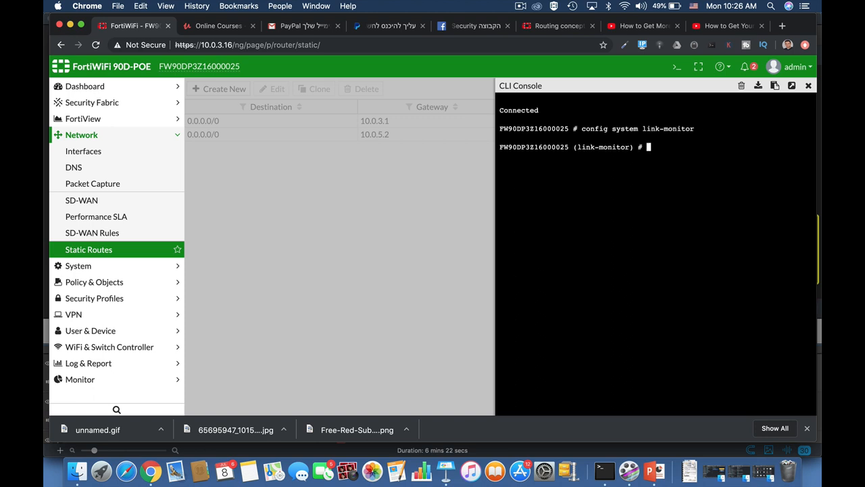
type("edit")
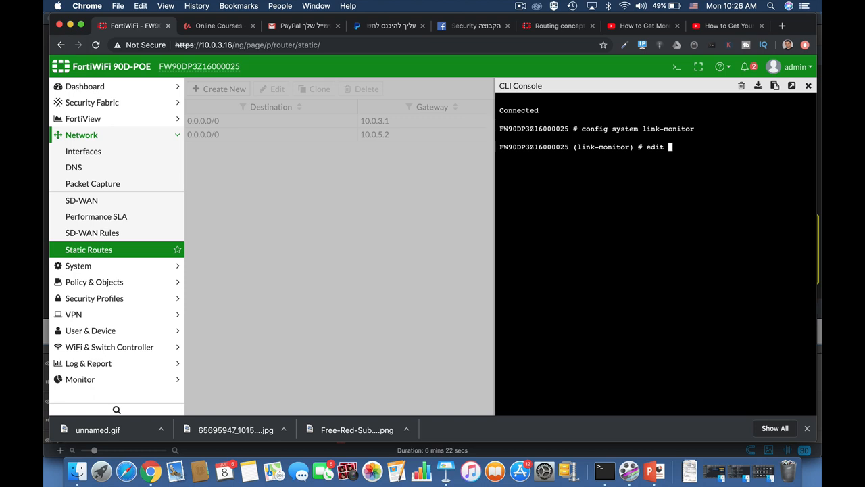
type("pro")
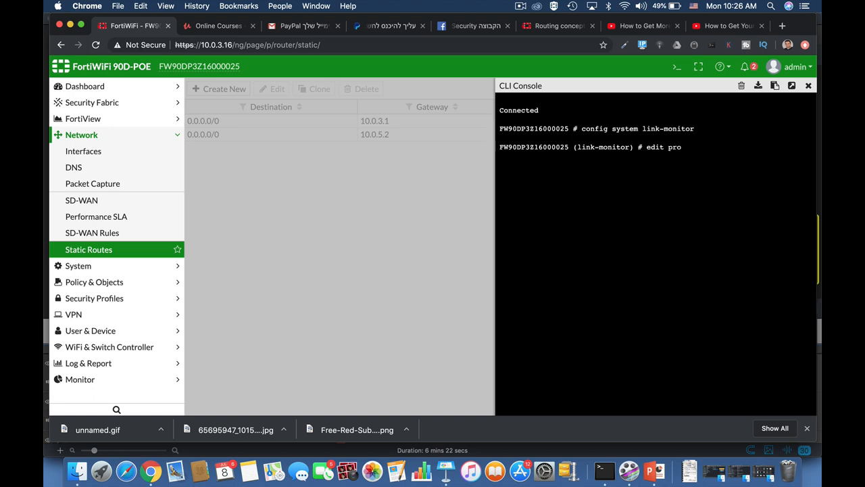
type("set srcintf wan1 set se")
type("set server")
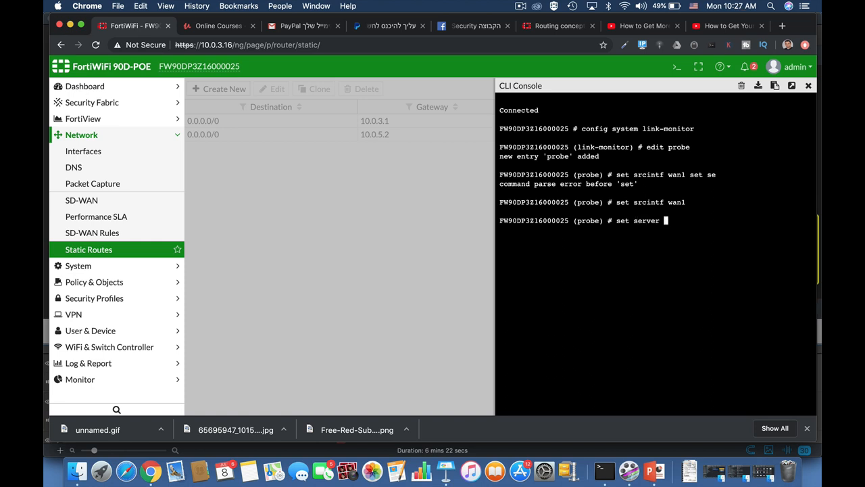
type("8.8.8.8")
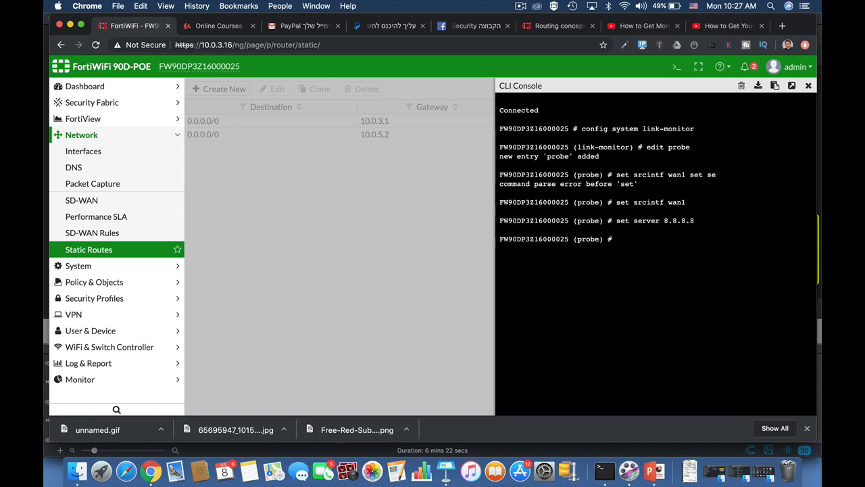
Give 'probe' gateway 10.0.3.1, ping protocol and update-static-route enabled, then end the config.
type("set gateway-ip")
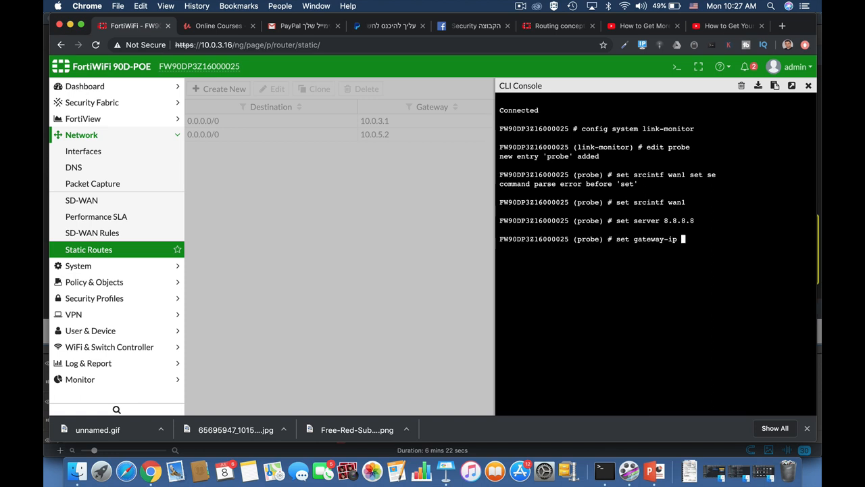
type("10.0.3.1")
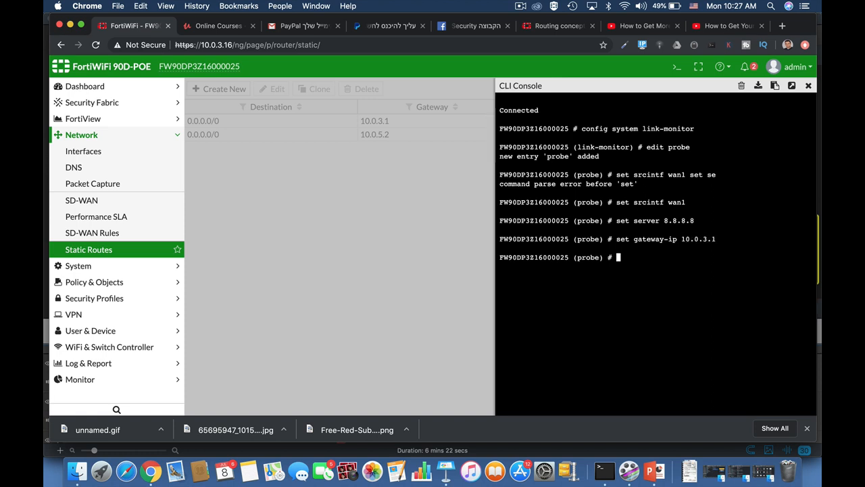
type("set protocol")
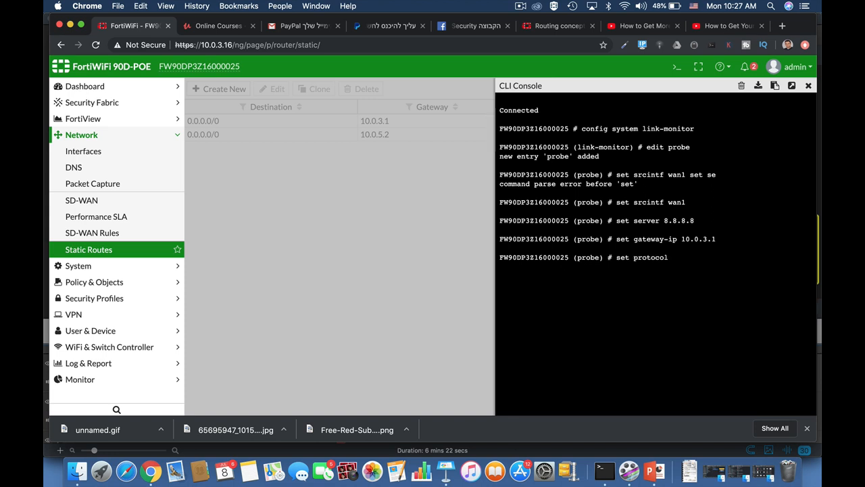
type("ping")
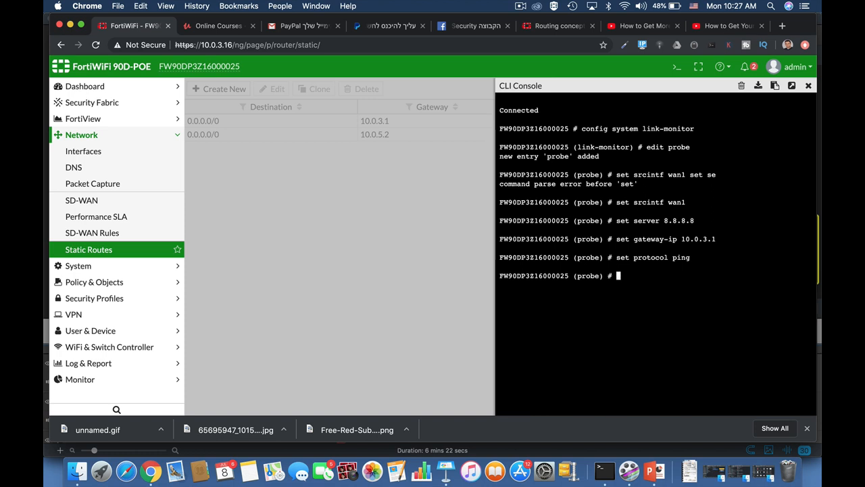
type("set update-static-rout")
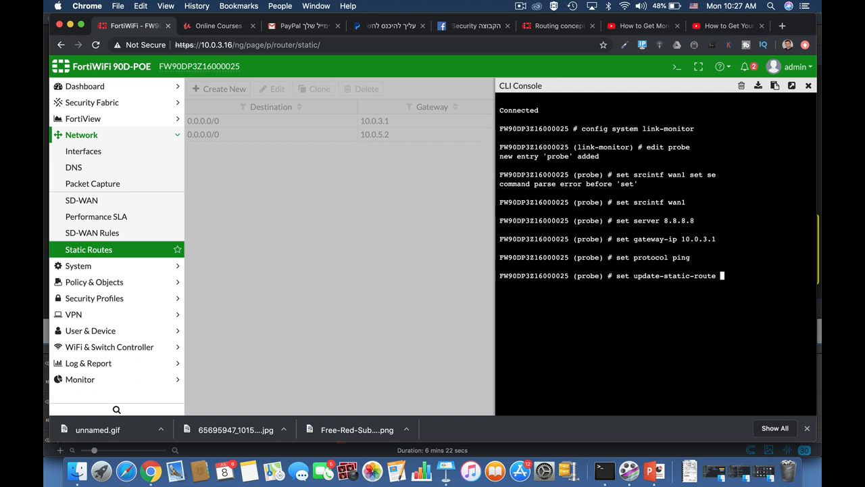
type("enabl")
type("next")
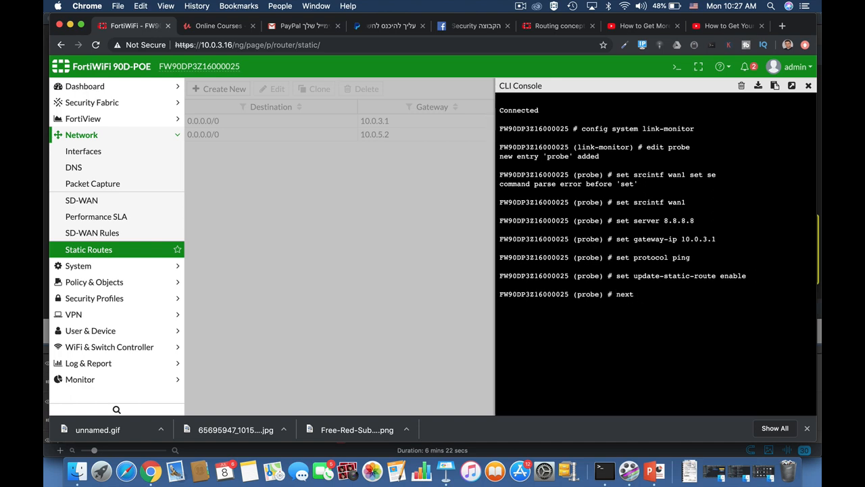
type("end")
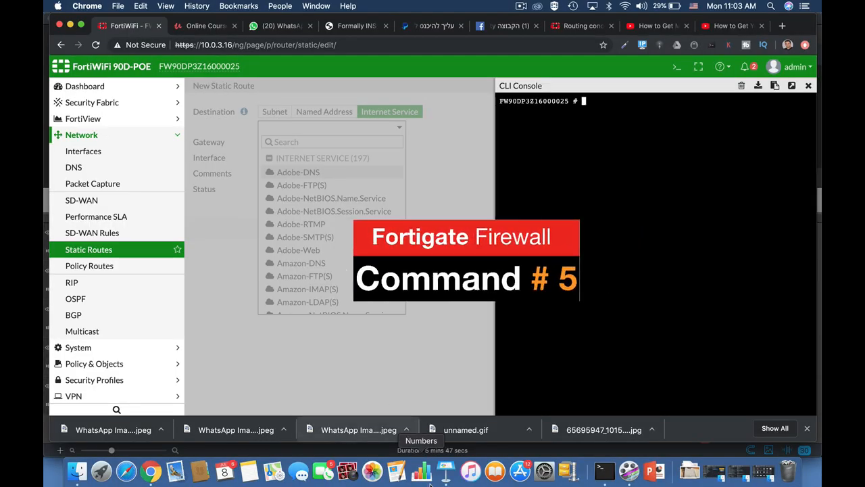
Run 'diagnose firewall proute list', then view the empty Network > Policy Routes page.
type("diagnose f")
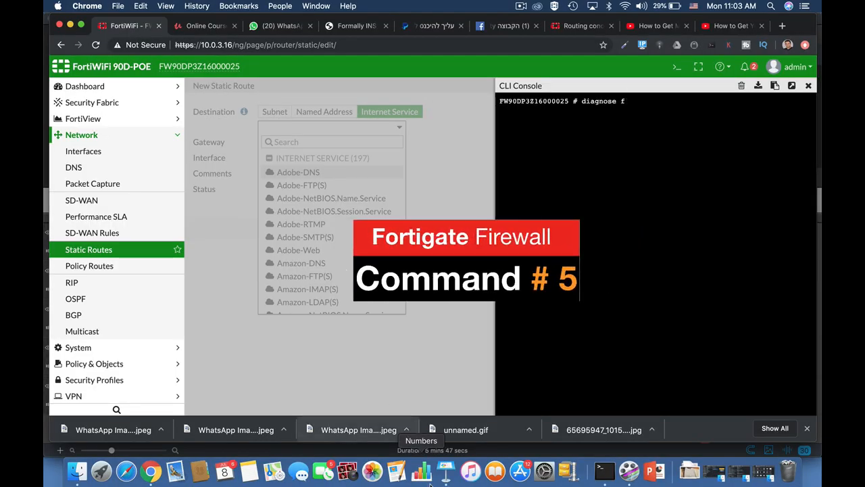
type("irewall proute")
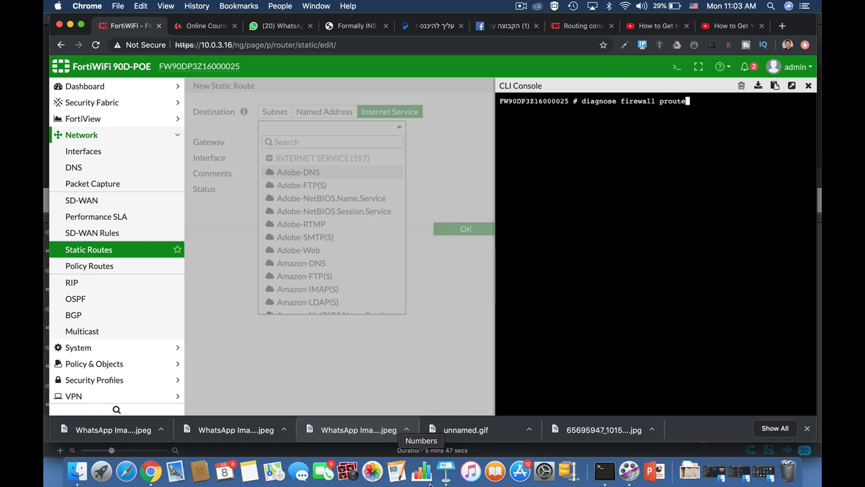
type("list")
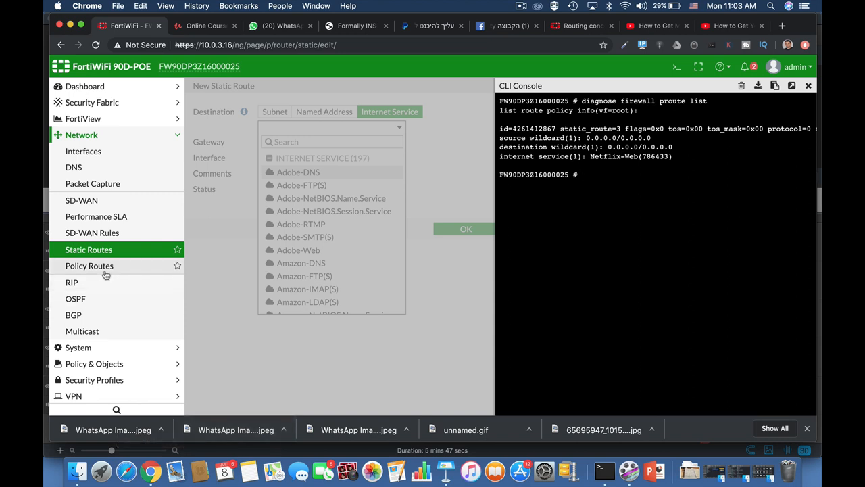
left_click(90, 265)
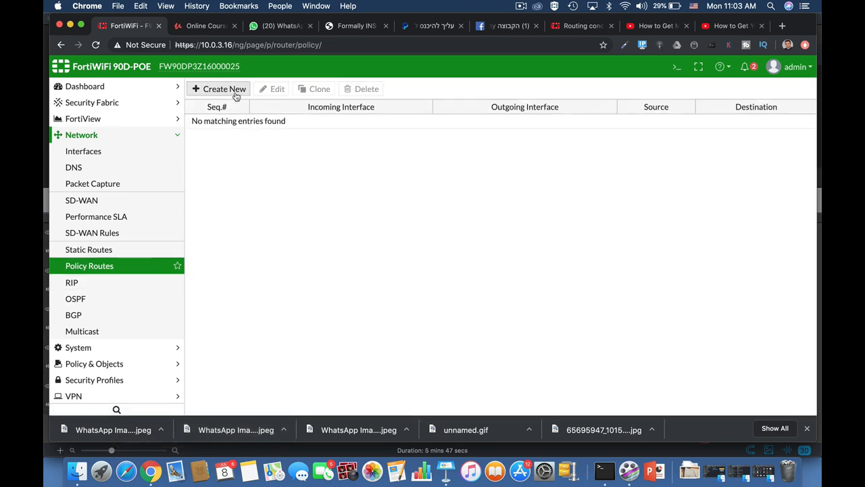
Start a new routing policy and bring the CLI console back up.
left_click(218, 88)
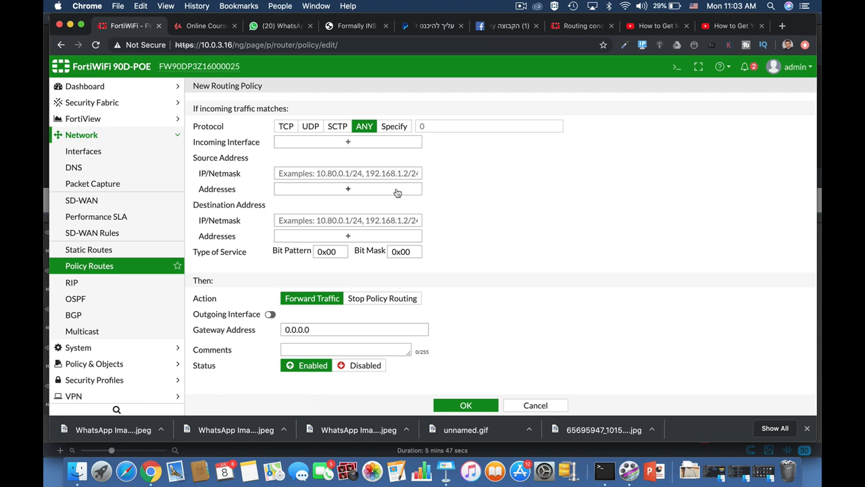
left_click(677, 67)
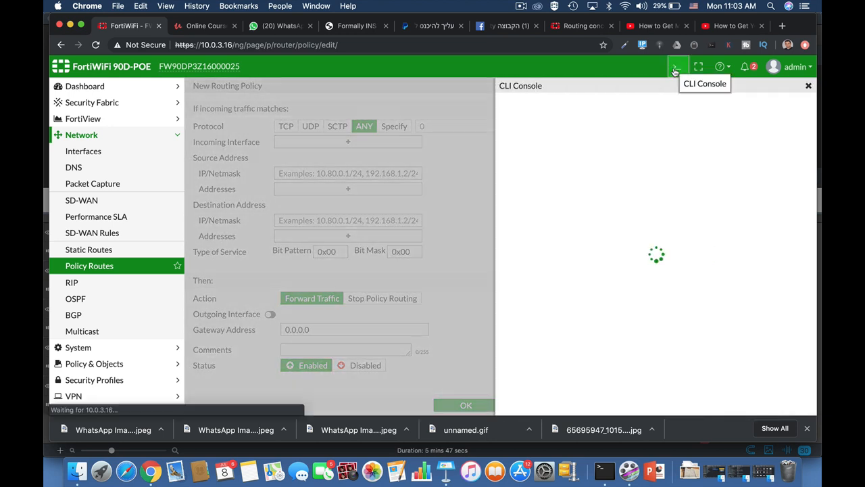